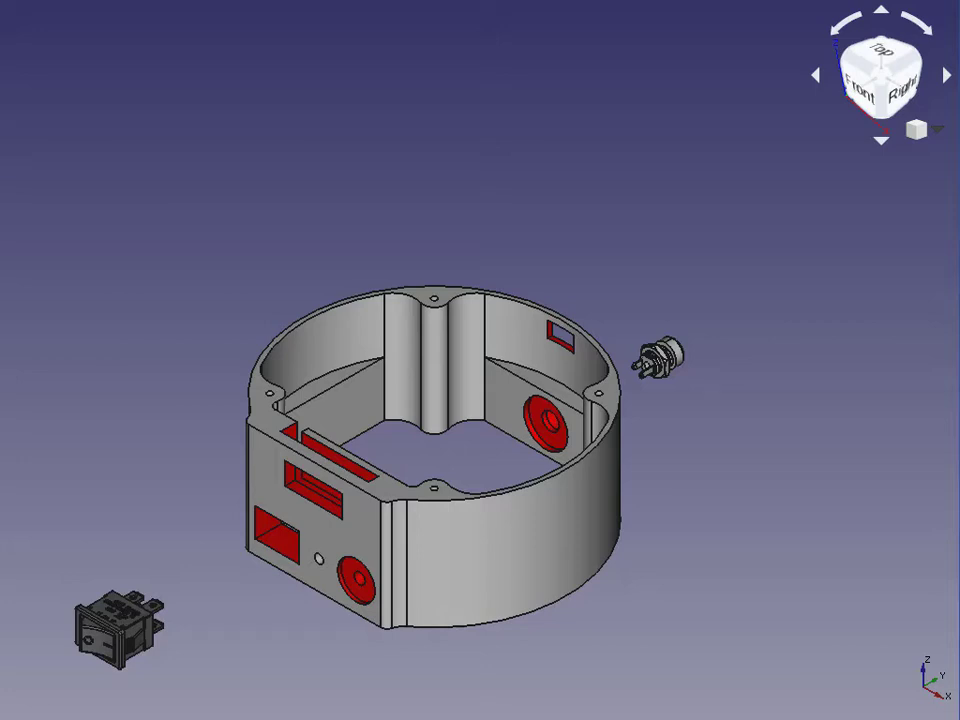
Seat the rocker switch and round socket into the housing's cutouts
click(320, 355)
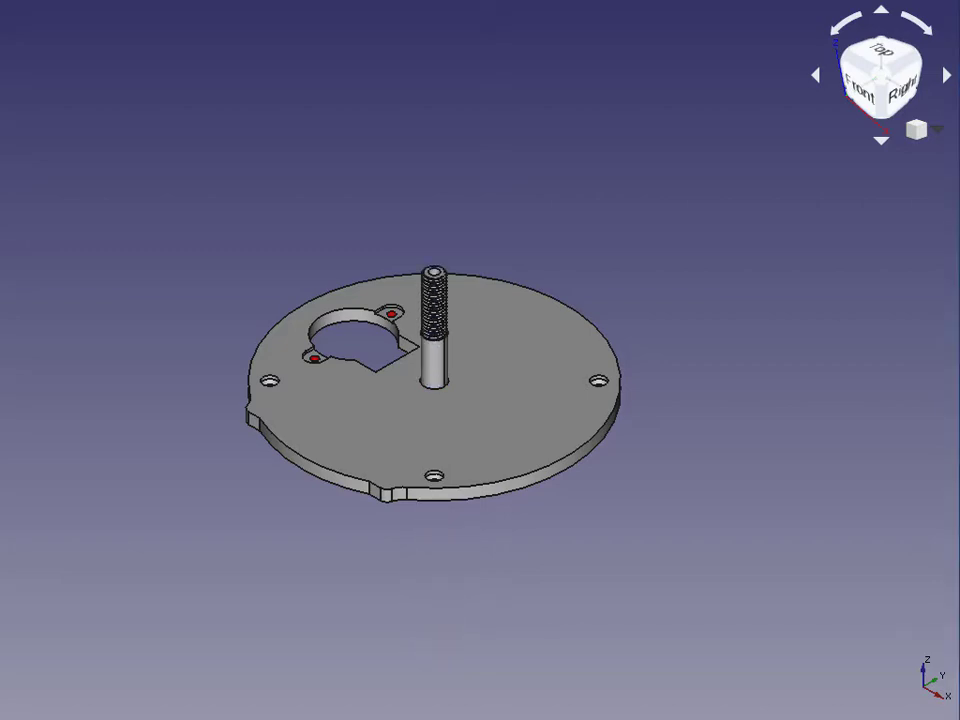
Show all parts and lower the gear onto the stepper motor shaft above the plate
click(881, 74)
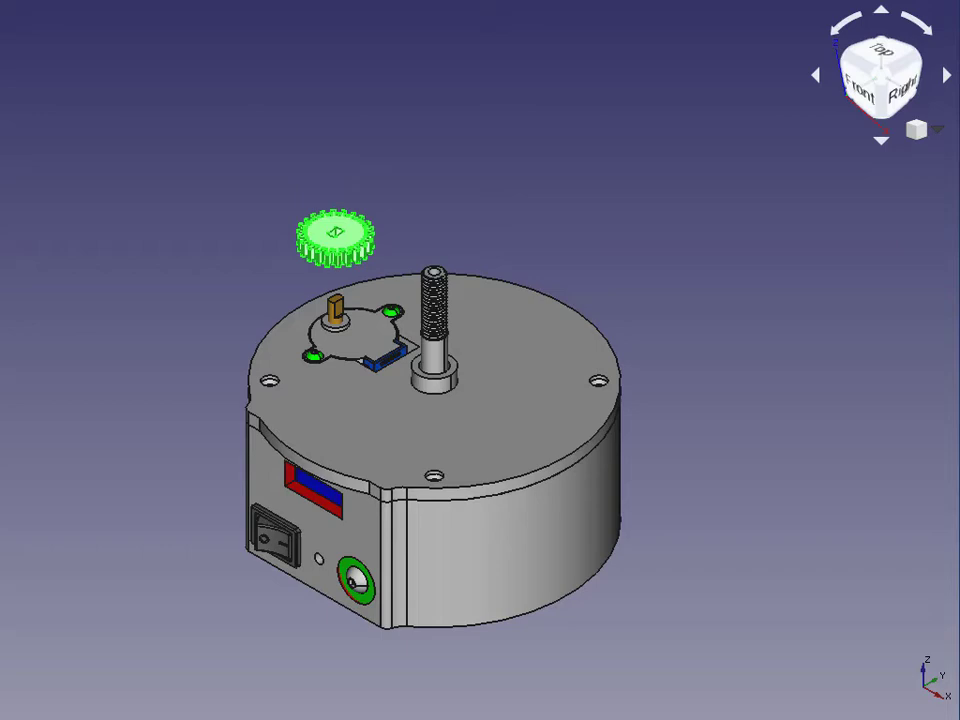
drag(335, 235, 332, 305)
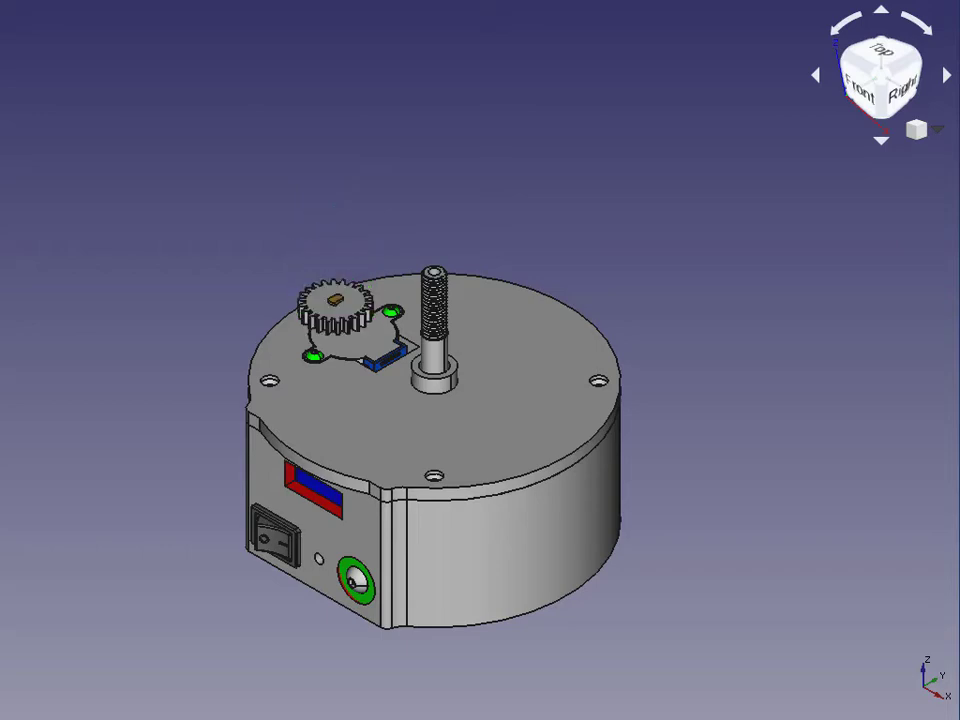